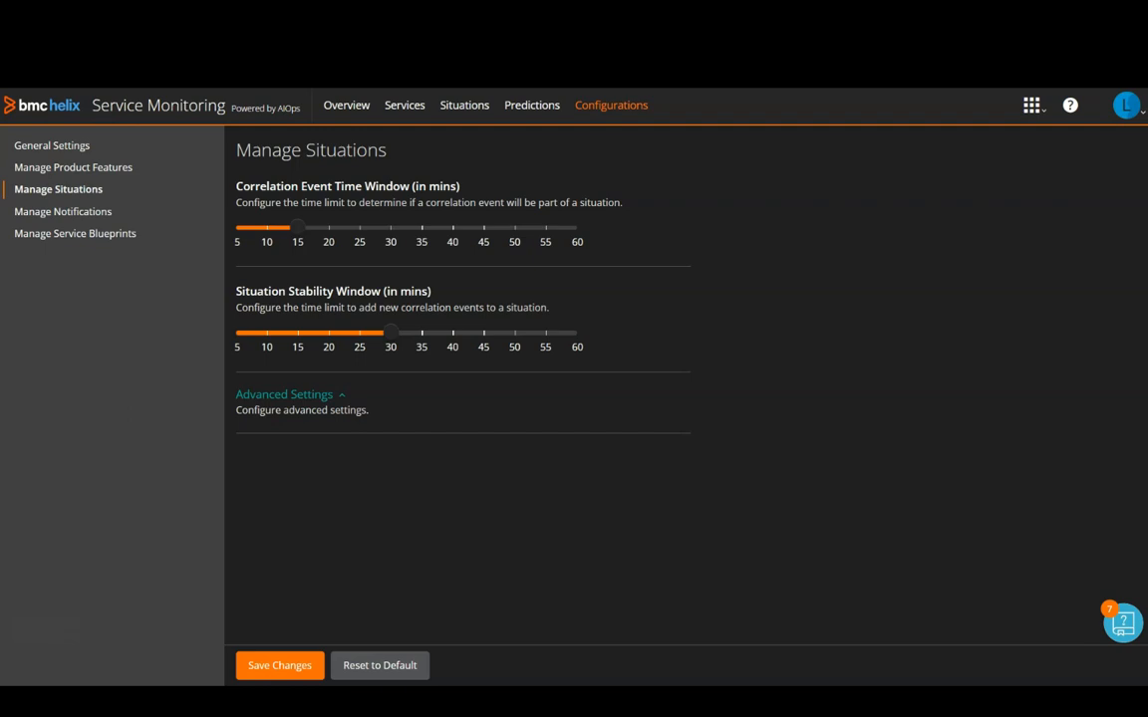
Step: Expand Advanced Settings to show policy-based situations and similar-situation group expiry
left_click(284, 395)
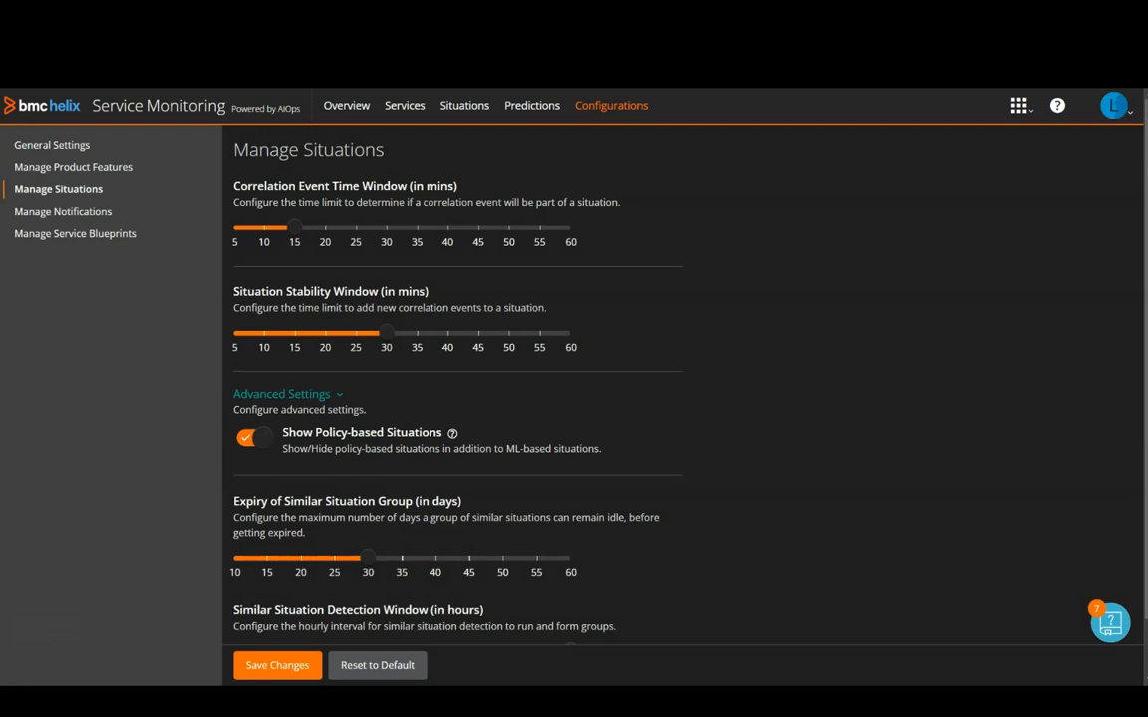
Step: Drag the Situation Stability Window slider to a longer duration
scroll("down", 3)
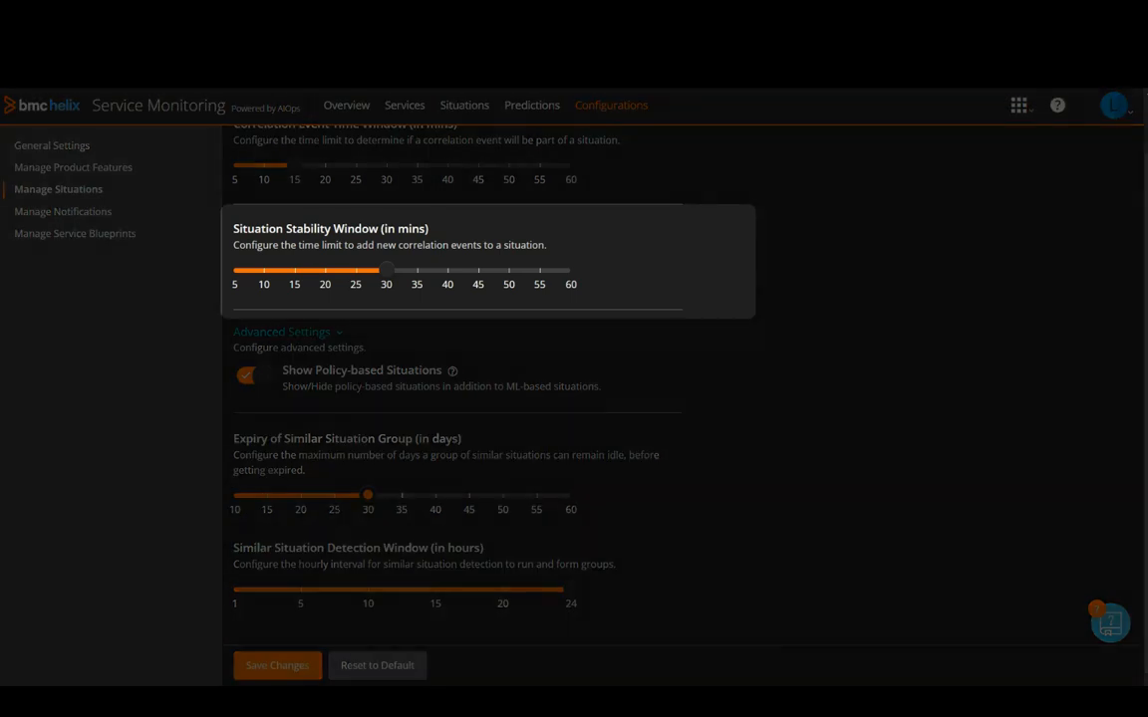
left_click_drag(387, 269, 570, 269)
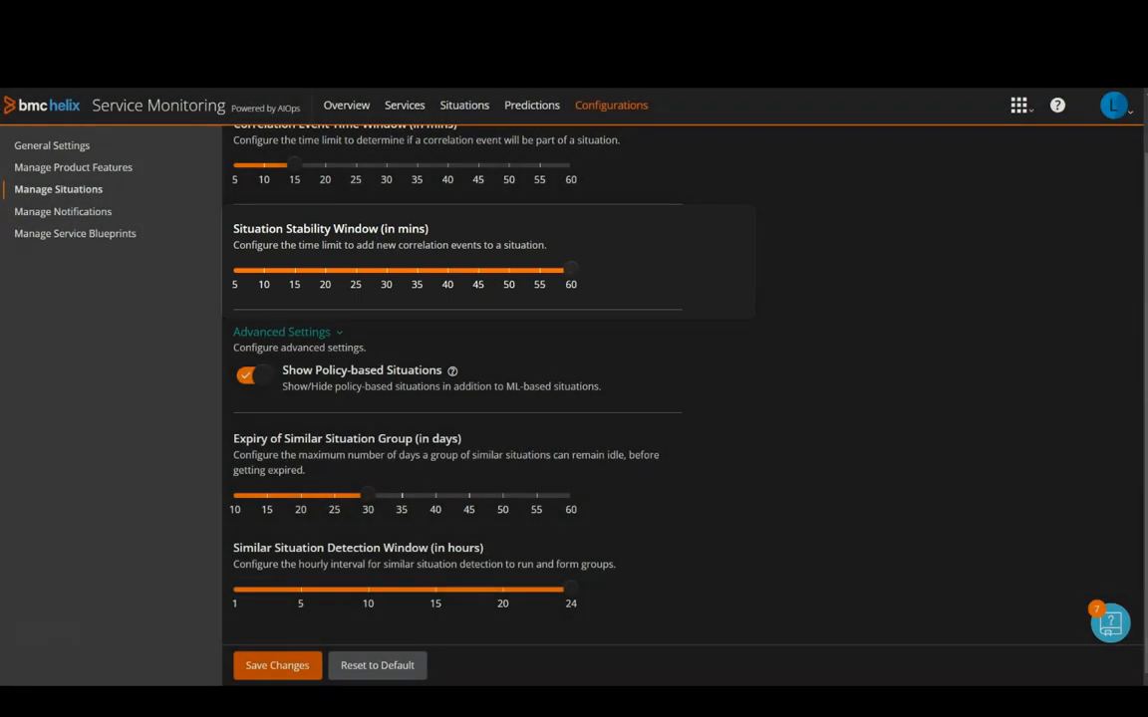
Step: Show the Situations list with recent situations, their severity, priority and related events
left_click(462, 103)
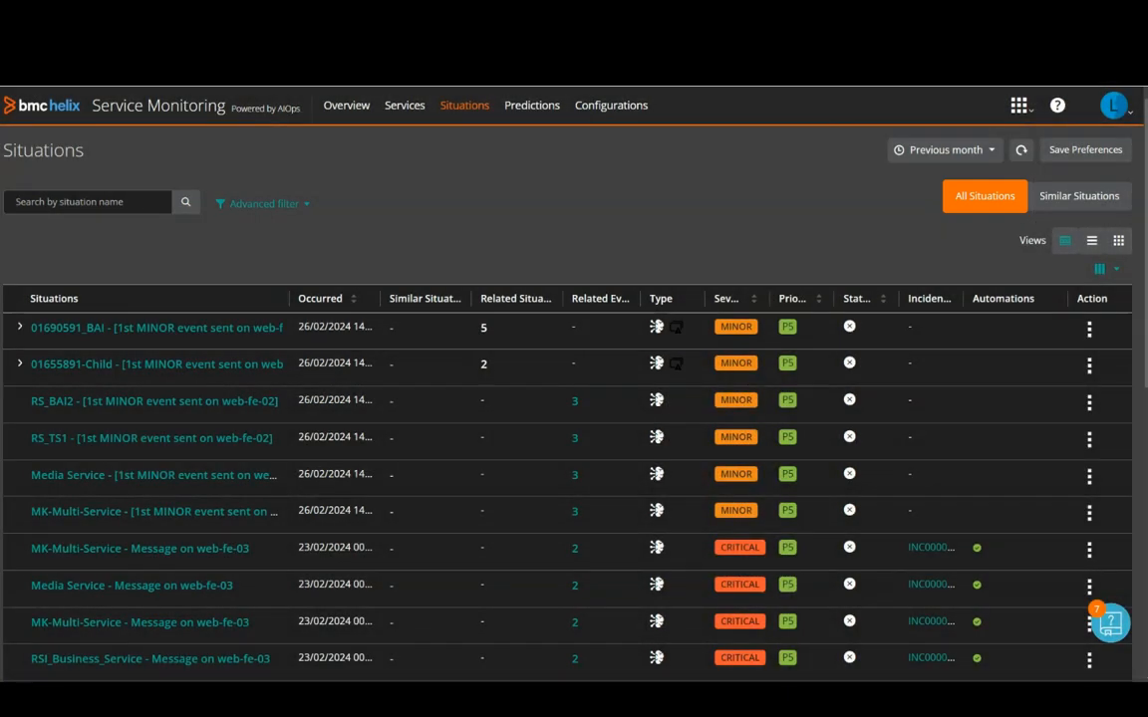
mouse_move(658, 362)
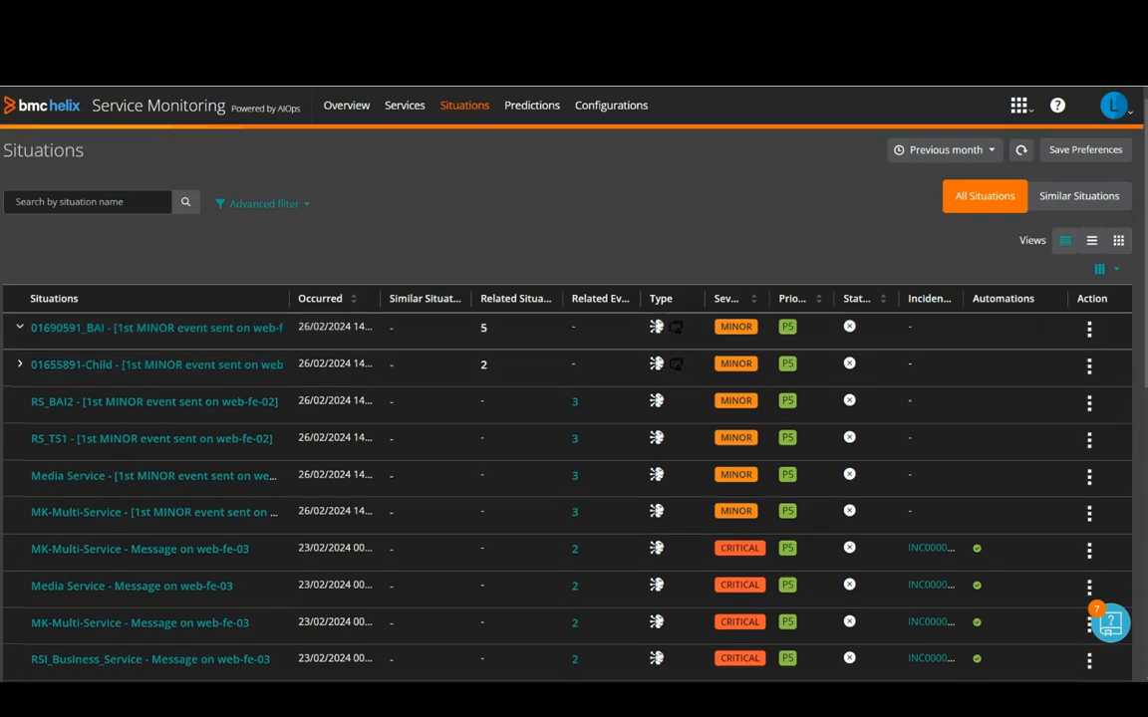
Step: Expand 01690591_BAI's child situations and switch to the Similar Situations view of six groups
left_click(20, 327)
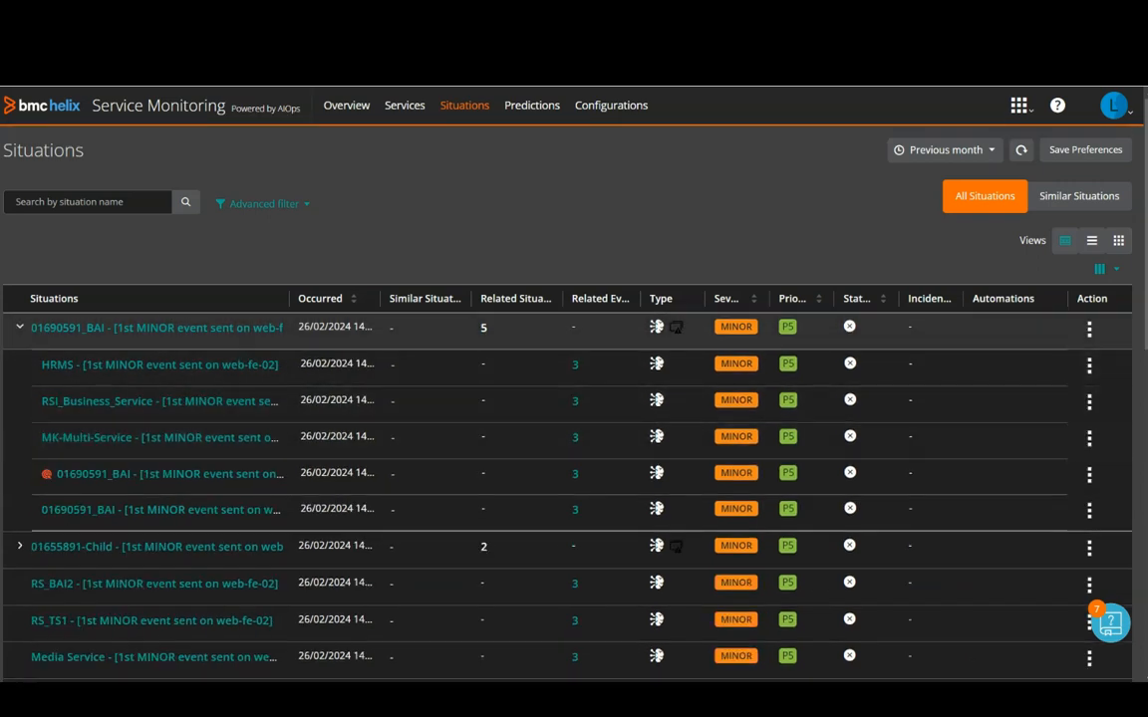
scroll("down", 3)
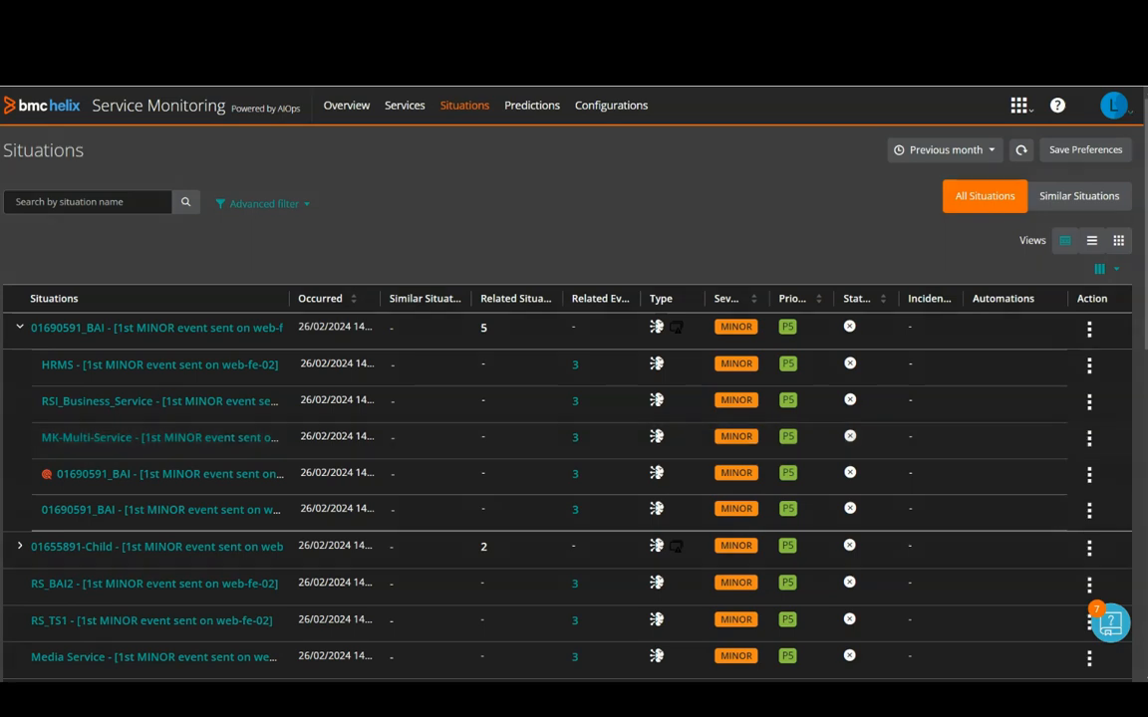
left_click(1081, 195)
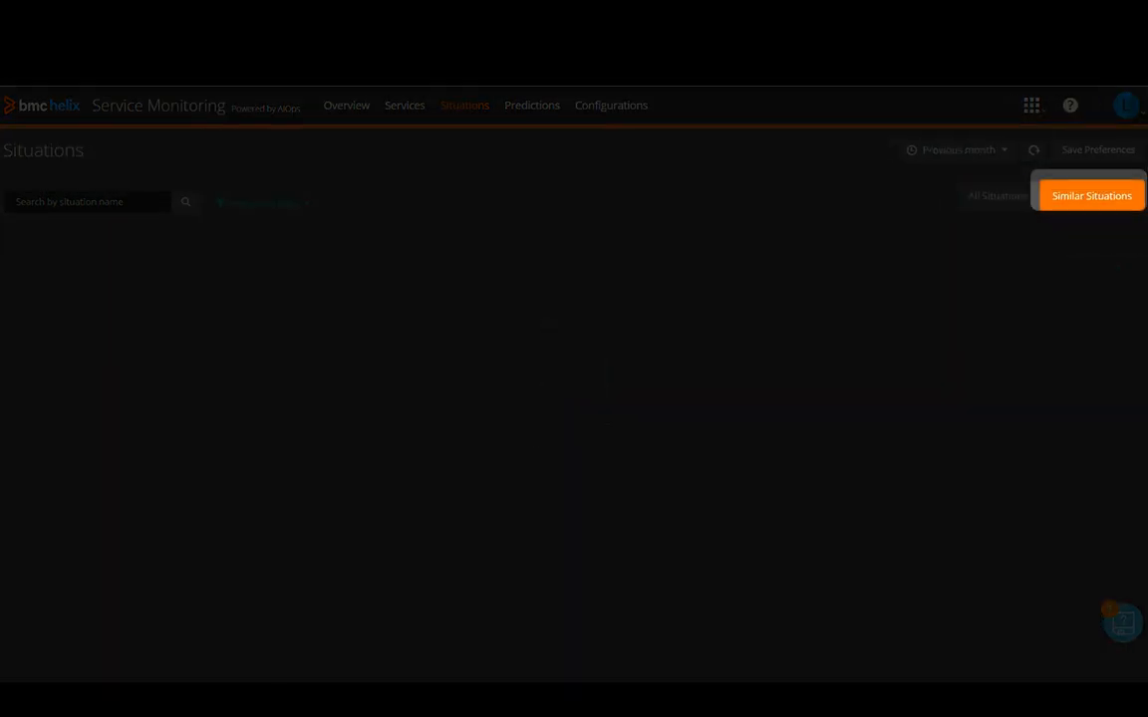
left_click(1090, 195)
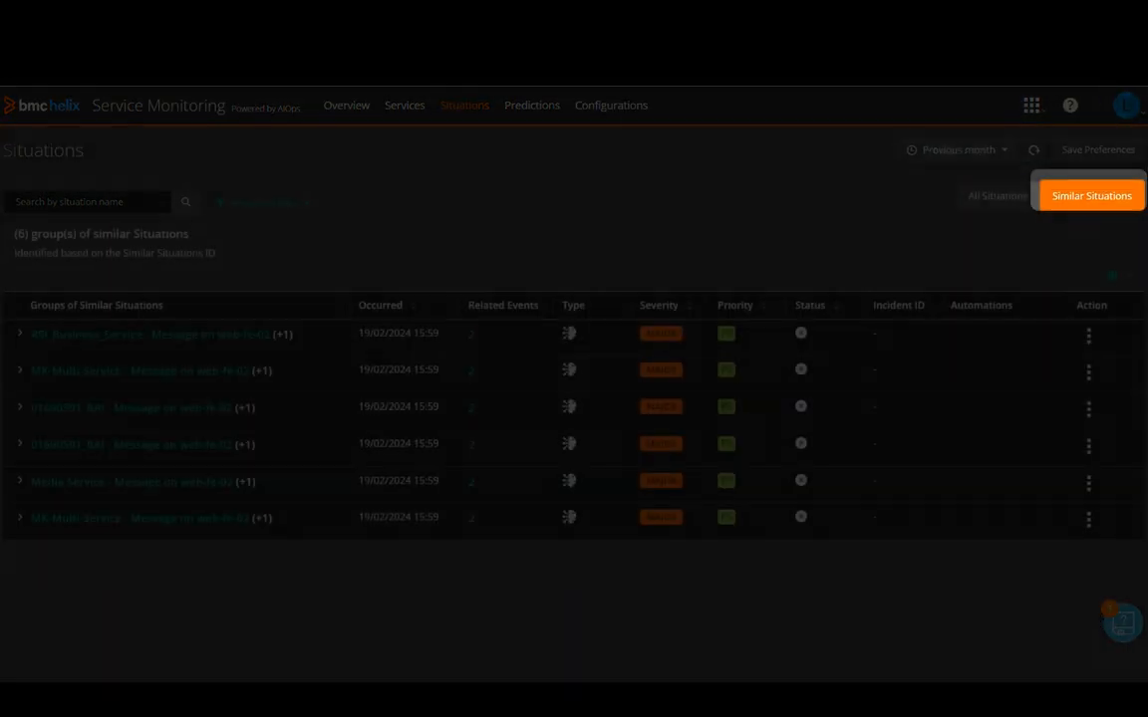